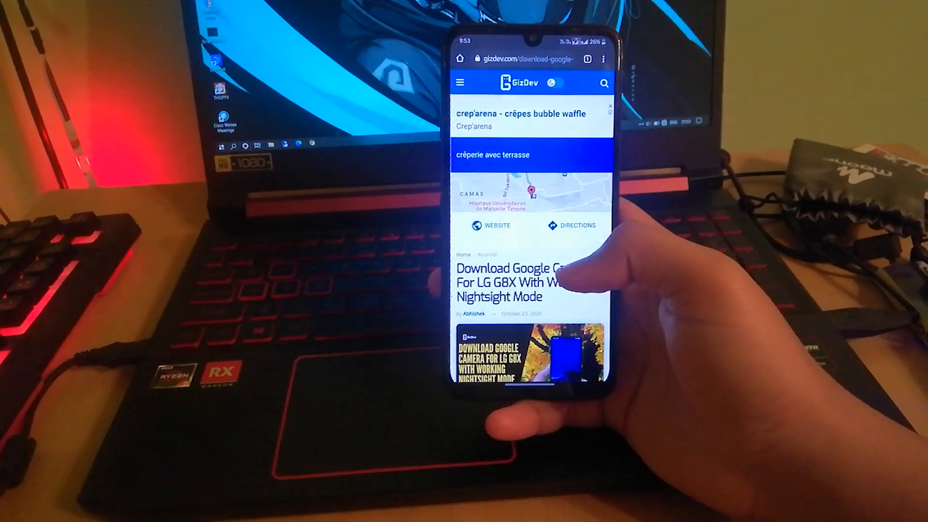
Scroll the GizDev article past the sample photos to the Gcam APK and config XML download buttons.
scroll(down, 3)
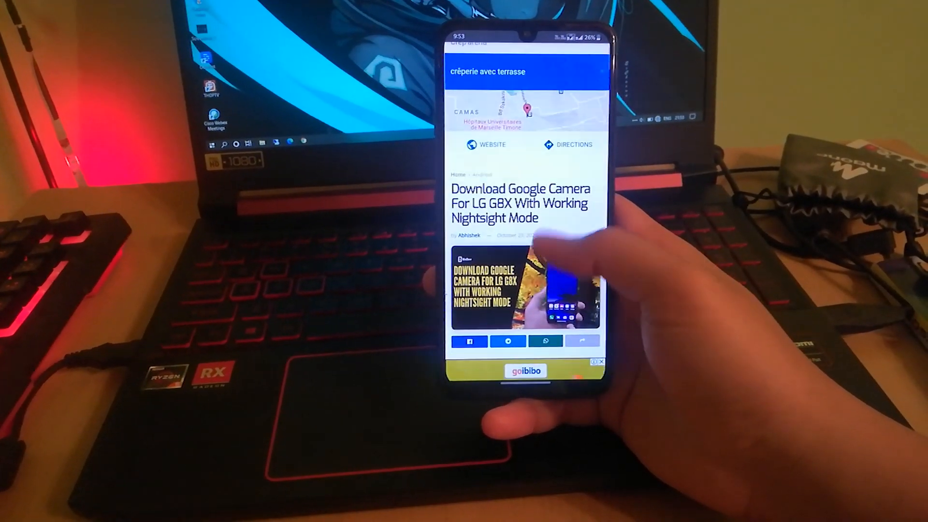
scroll(down, 3)
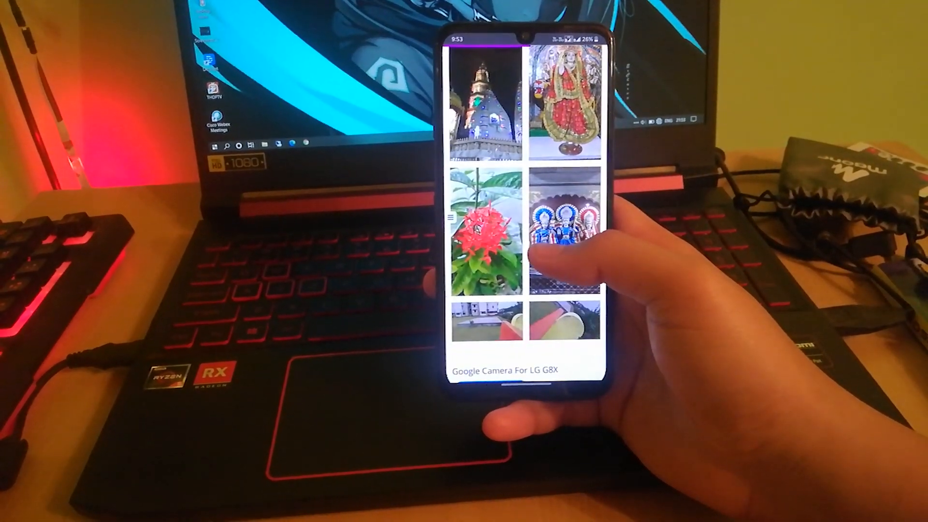
scroll(down, 3)
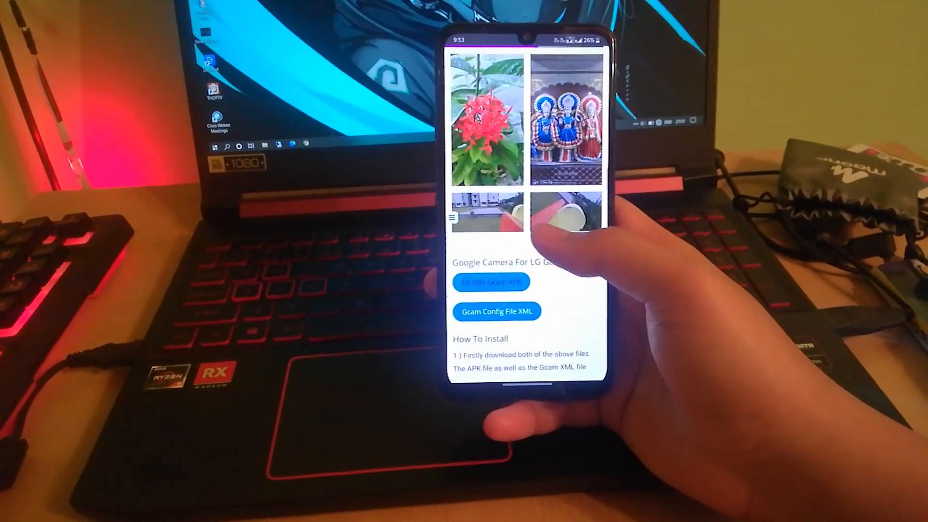
scroll(down, 3)
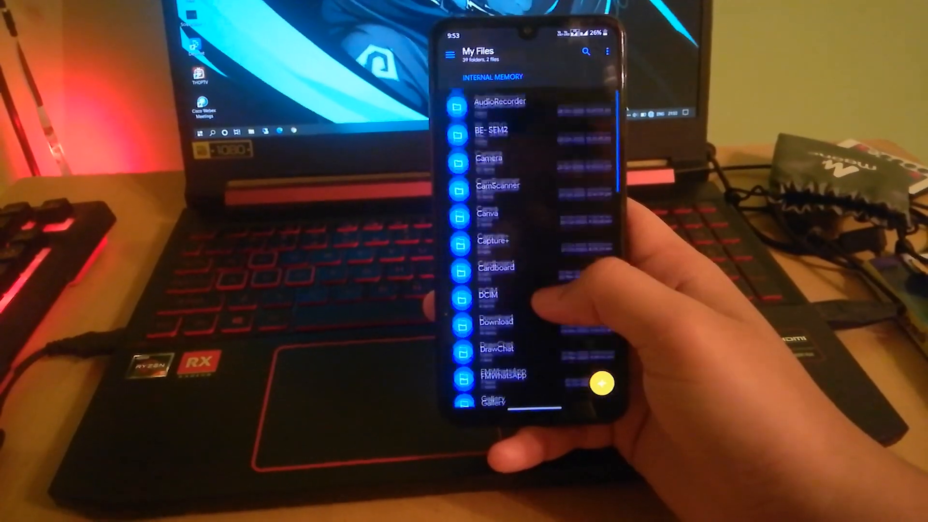
Reach the GCAM folder in internal memory and enter its Configs7 subfolder.
scroll(down, 3)
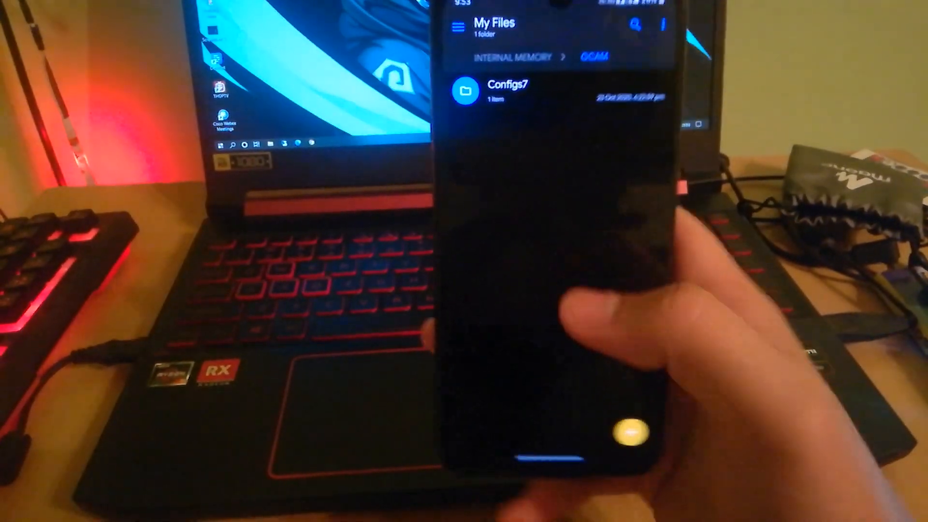
click(508, 91)
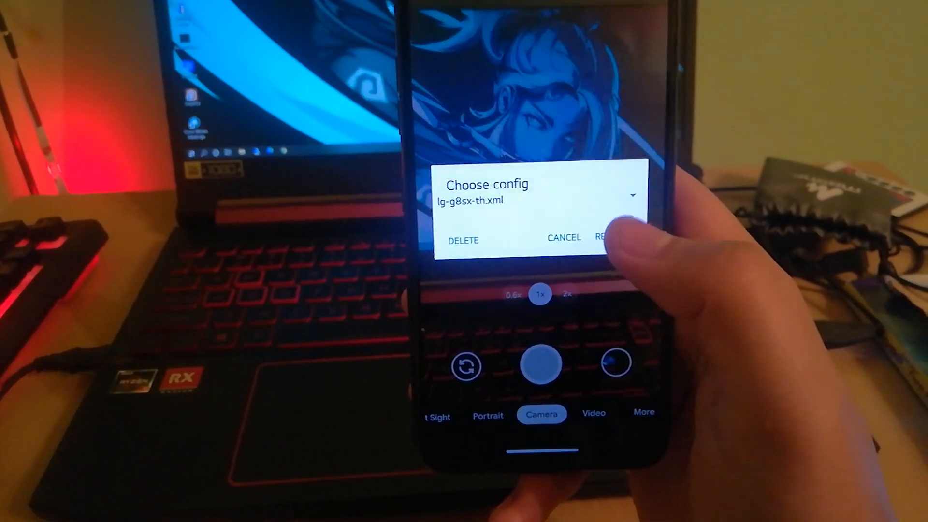
Restore the lg-g8sx-th.xml config from the Choose config dialog.
click(564, 238)
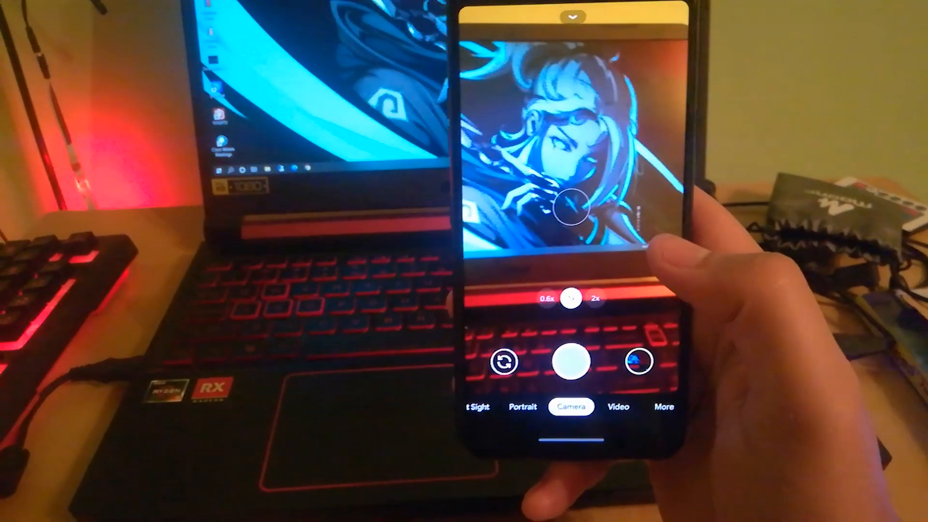